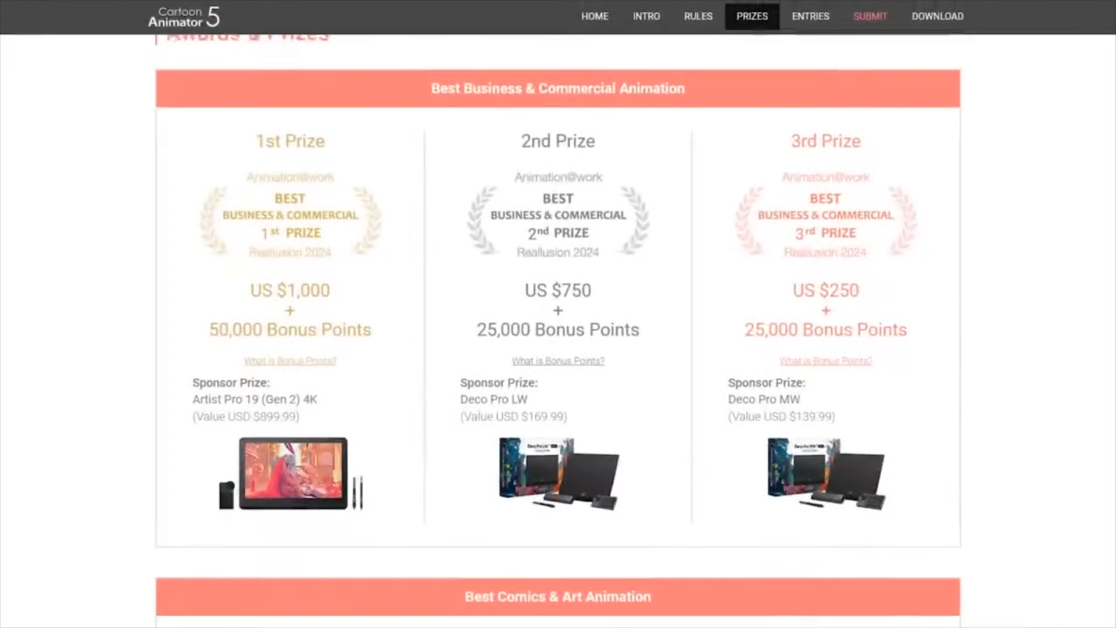
# Step: Go back to the Animation@Work home banner via HOME in the top navigation
pyautogui.click(594, 17)
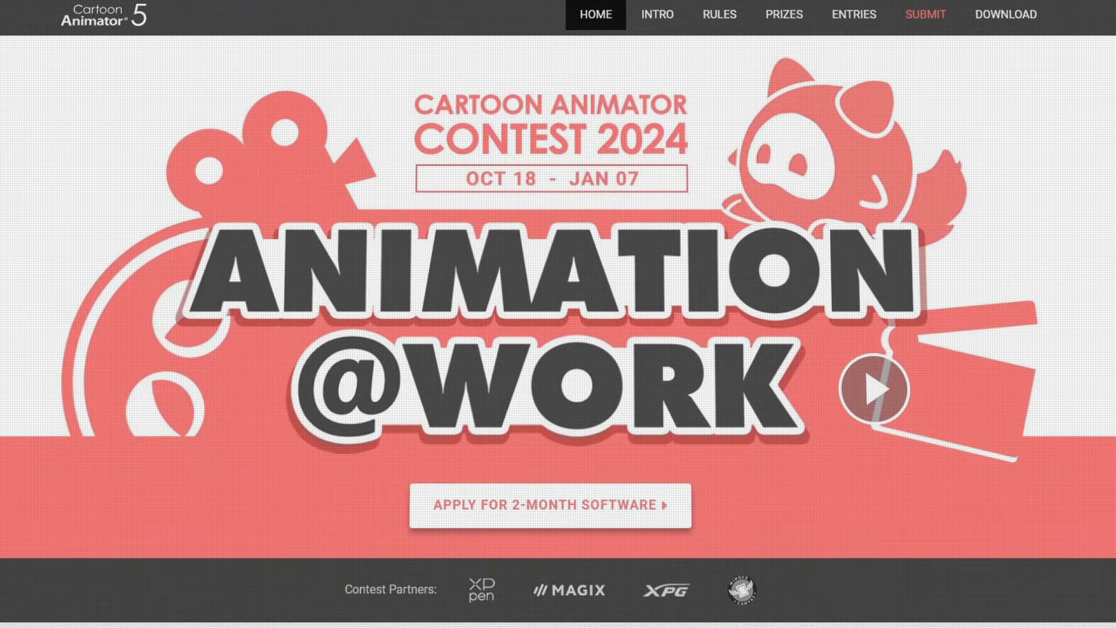
# Step: Open the INTRO page and scroll to the 2D Animation Redefined features
pyautogui.click(655, 14)
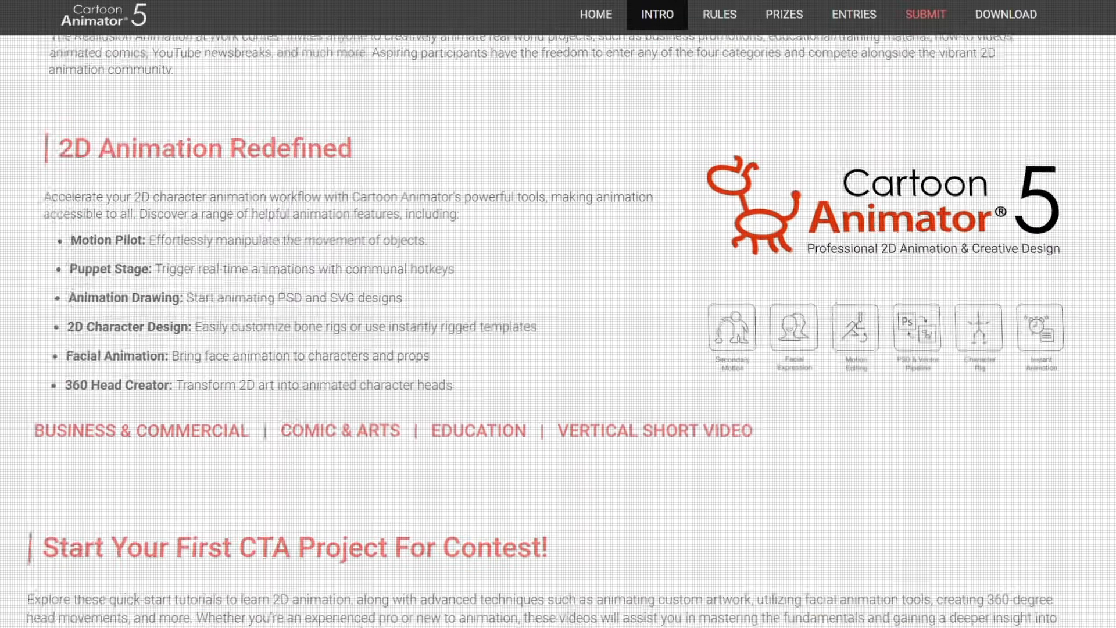
pyautogui.scroll(-3)
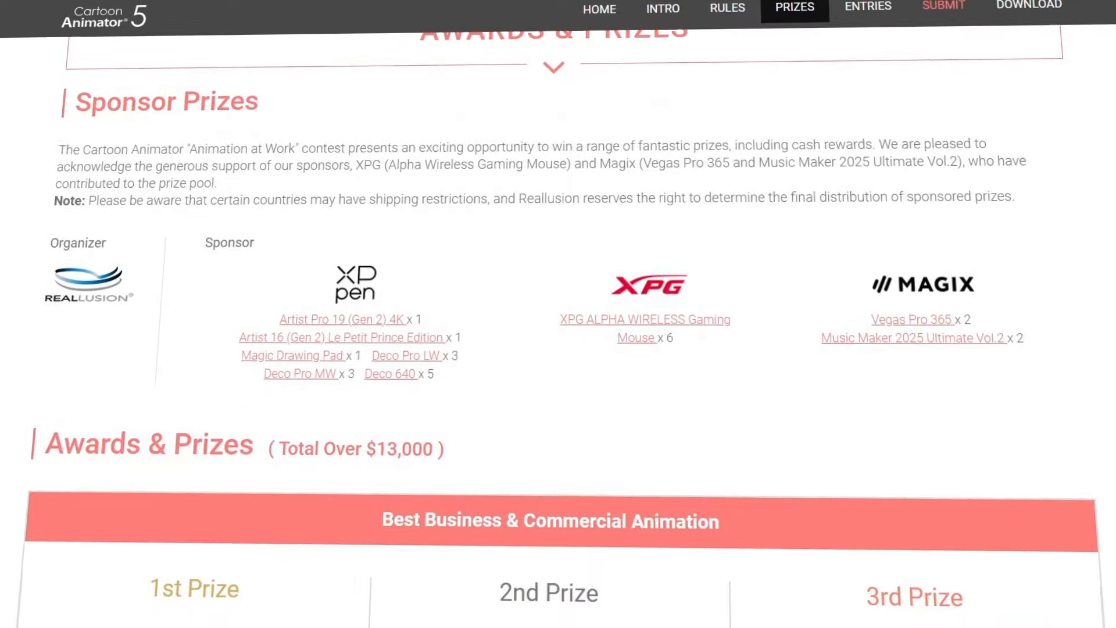
# Step: Scroll through Sponsor Prizes and the category award tables down to Free Resources
pyautogui.scroll(-3)
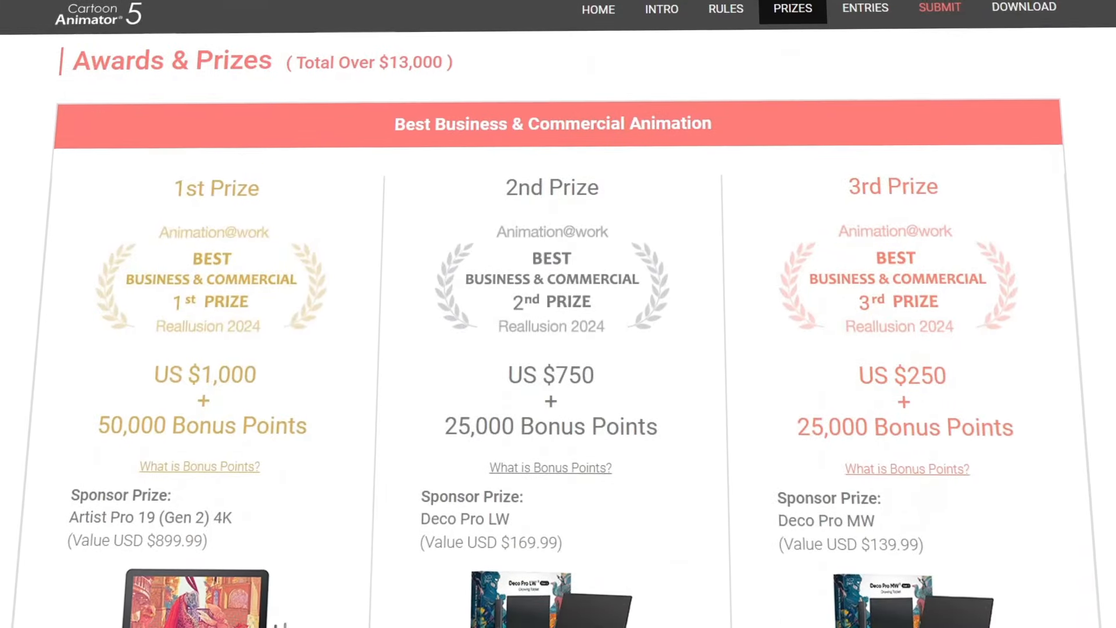
pyautogui.scroll(-3)
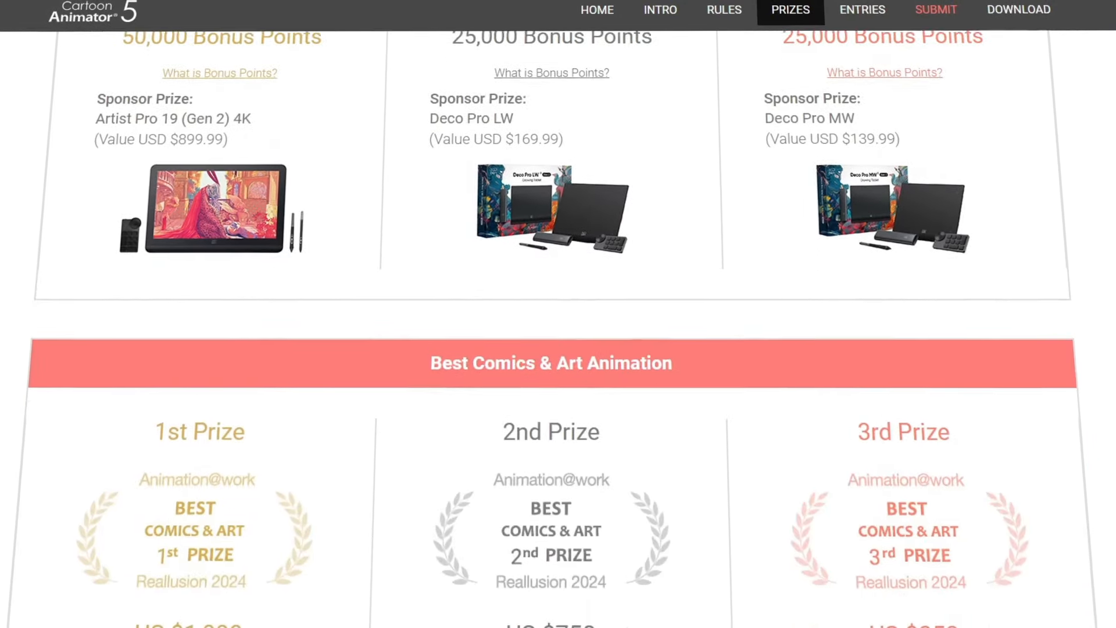
pyautogui.scroll(-3)
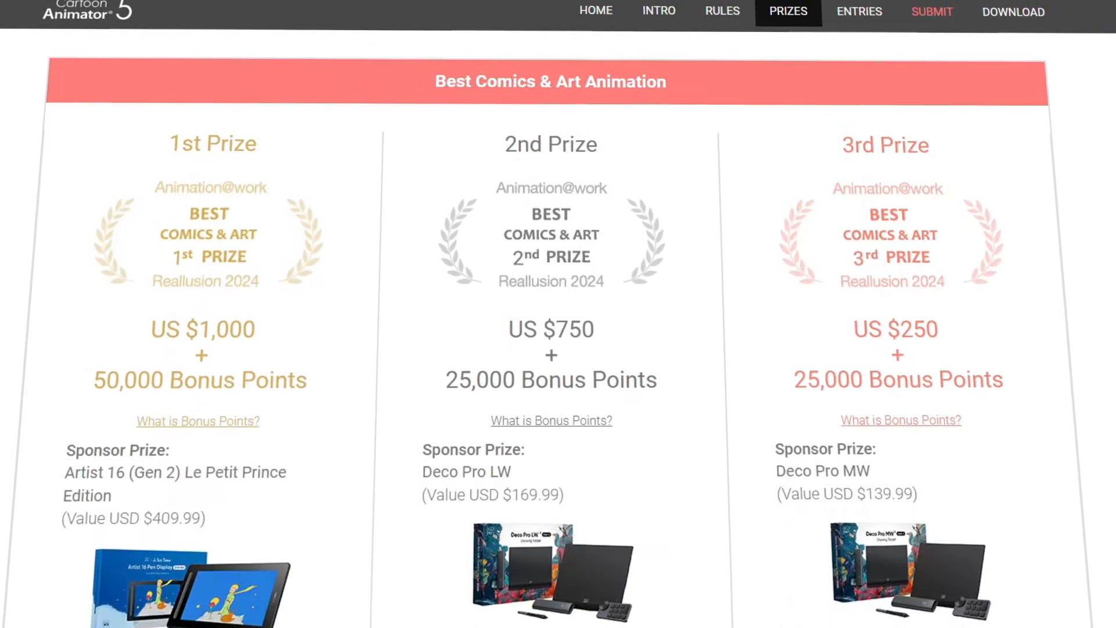
pyautogui.scroll(-3)
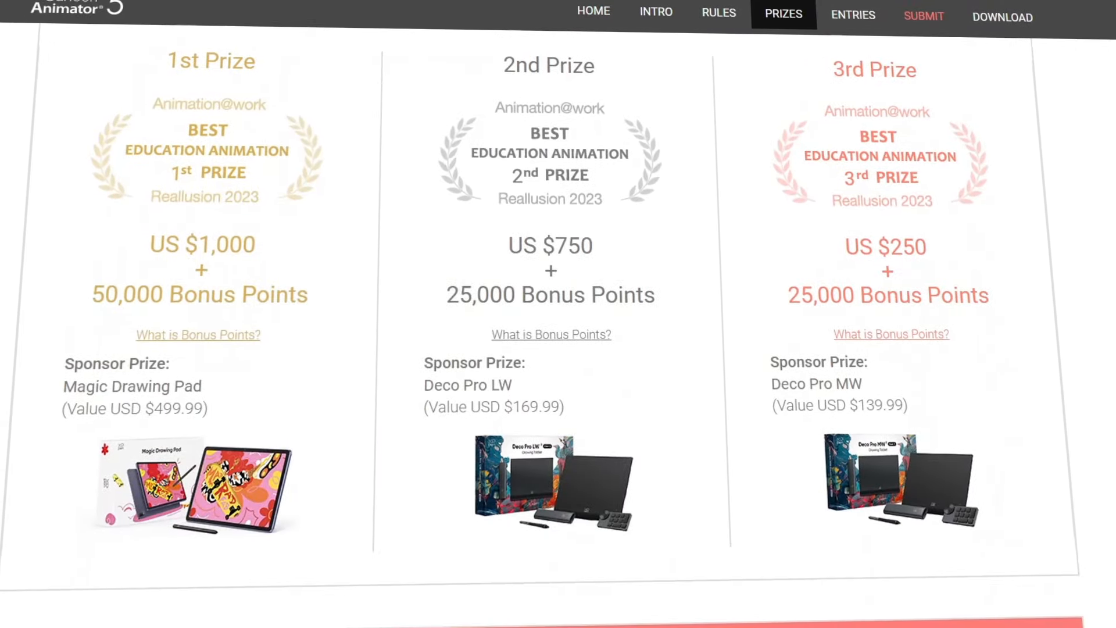
pyautogui.scroll(-3)
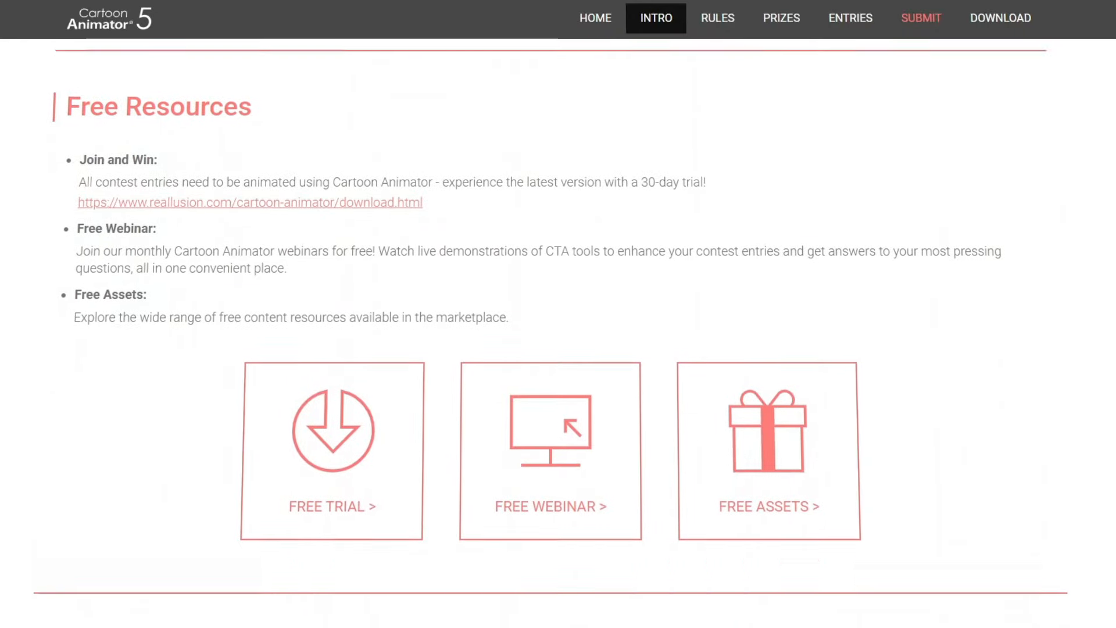
# Step: Scroll past Free Resources to the Premium Content and Community Asset Store boxes
pyautogui.scroll(-3)
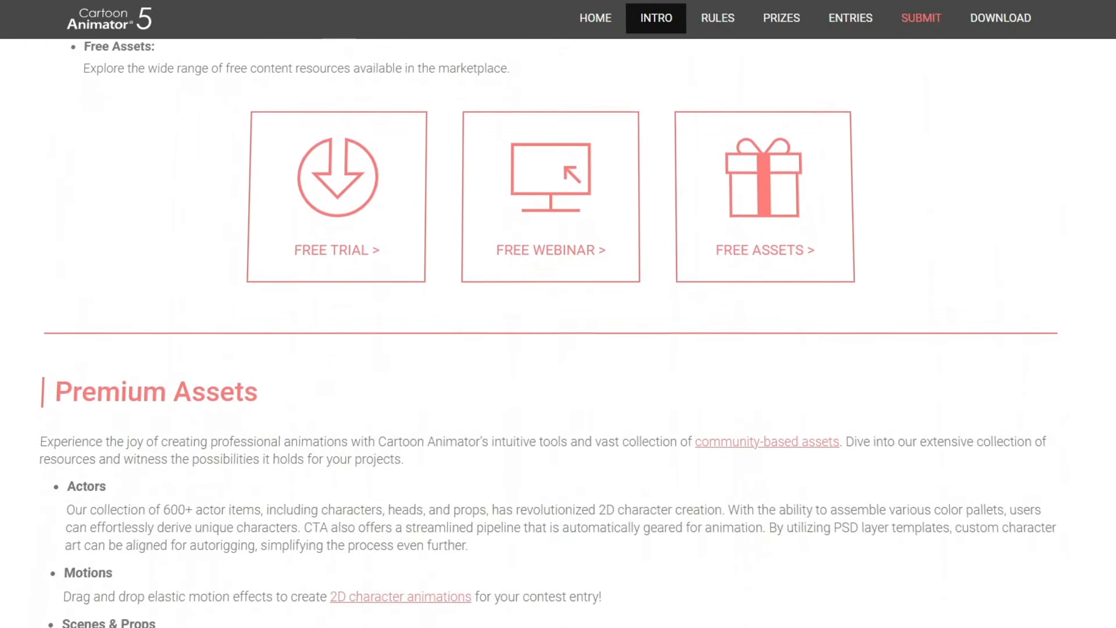
pyautogui.scroll(-3)
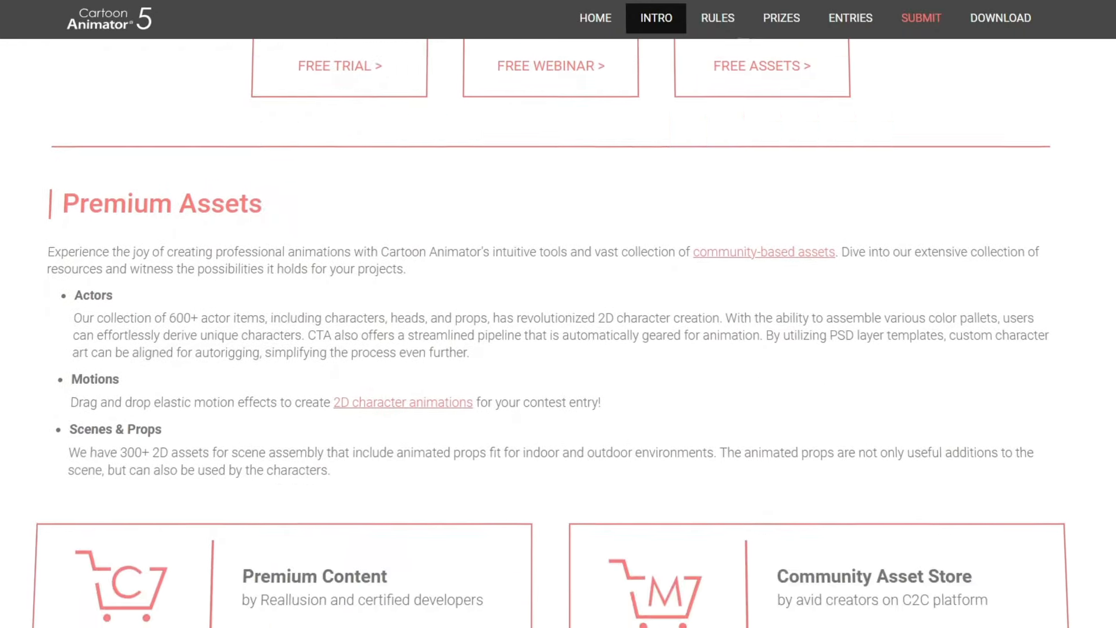
pyautogui.scroll(-3)
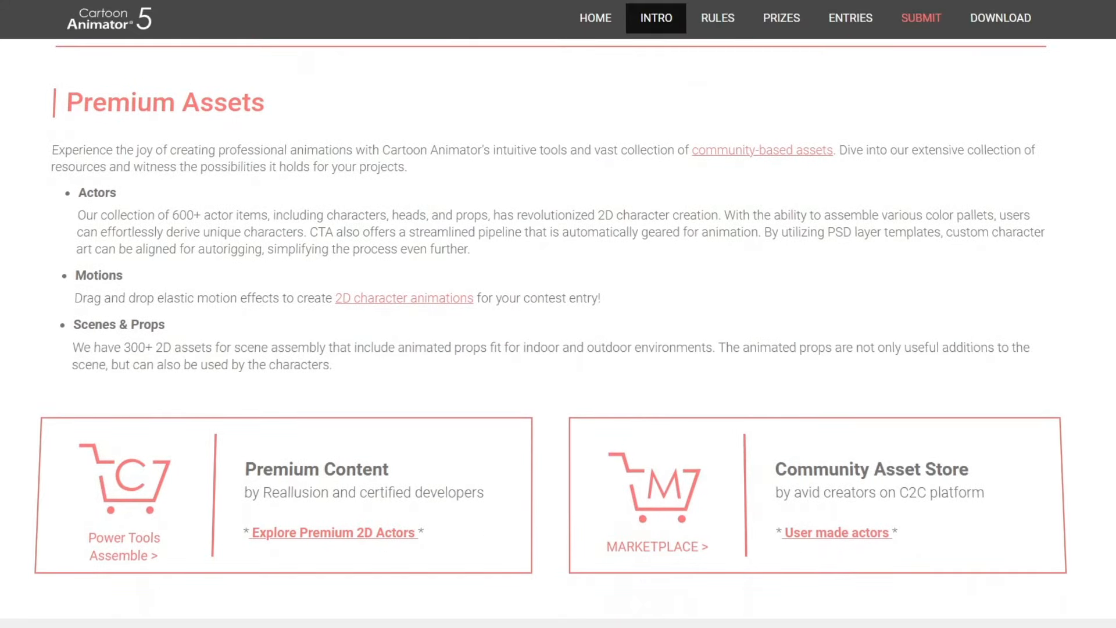